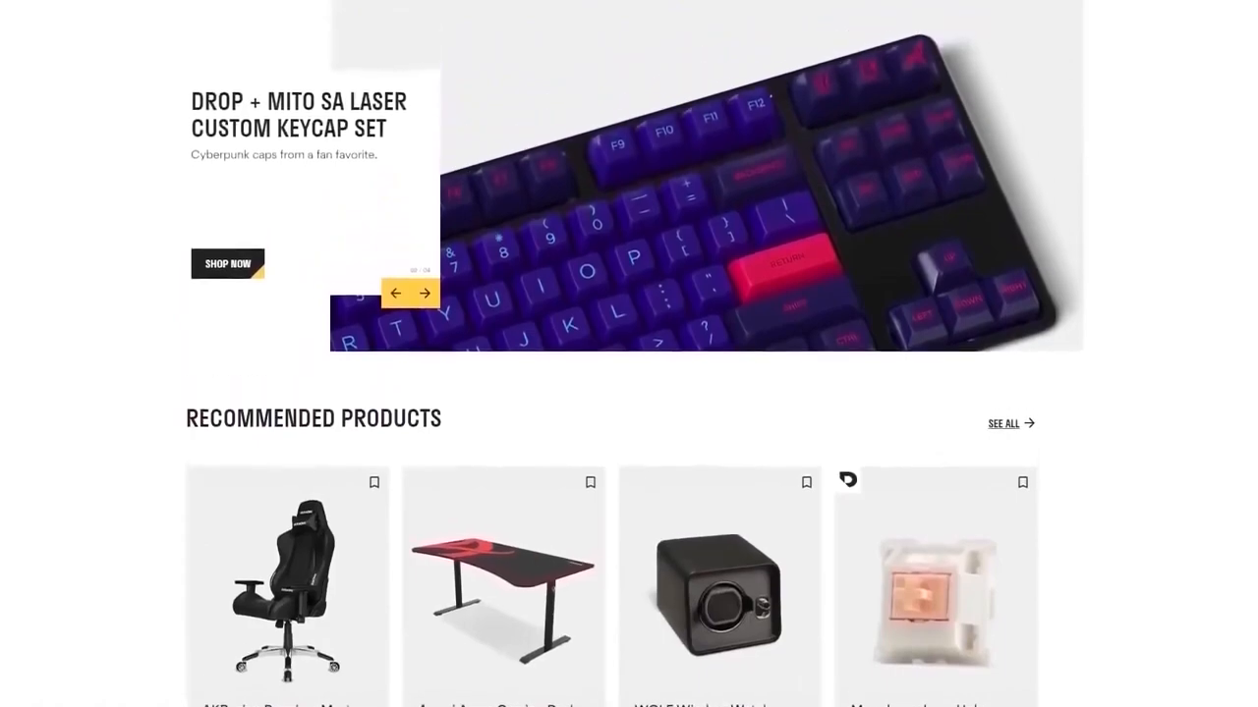
Scroll the Drop store product listing down and back up to browse the gaming gear
{"action": "scroll", "scroll_direction": "down", "scroll_amount": 3}
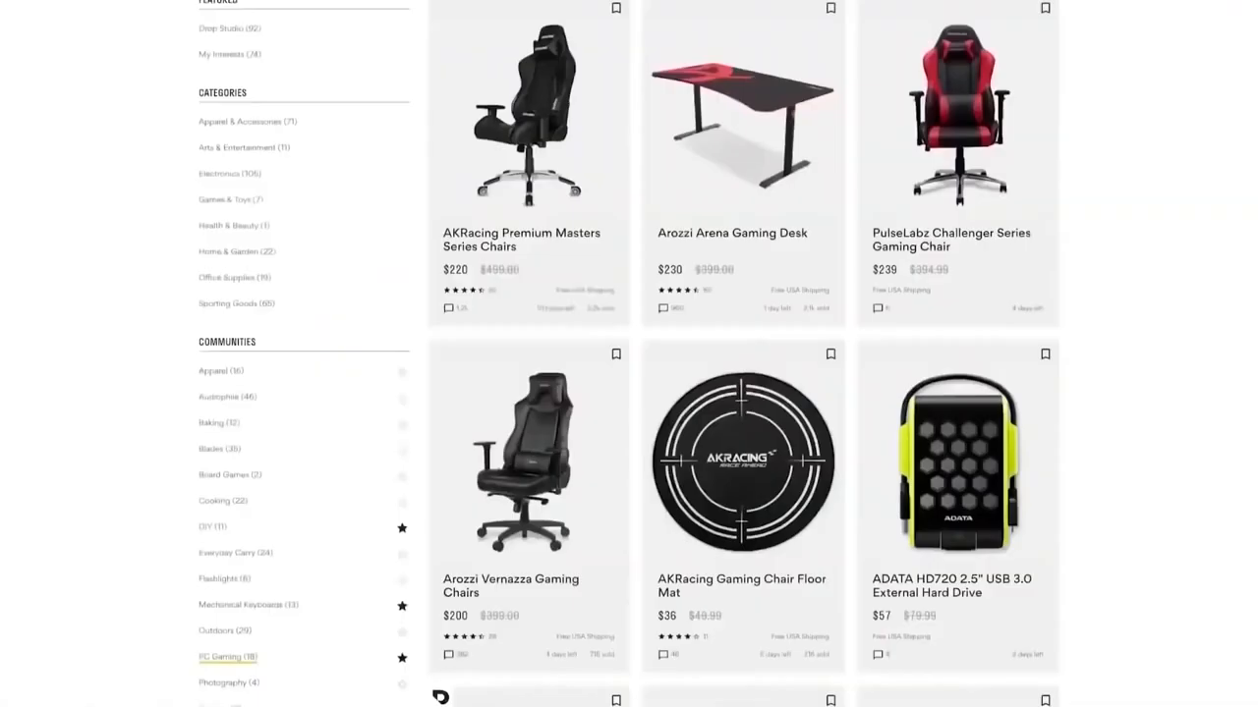
{"action": "scroll", "scroll_direction": "up", "scroll_amount": 3}
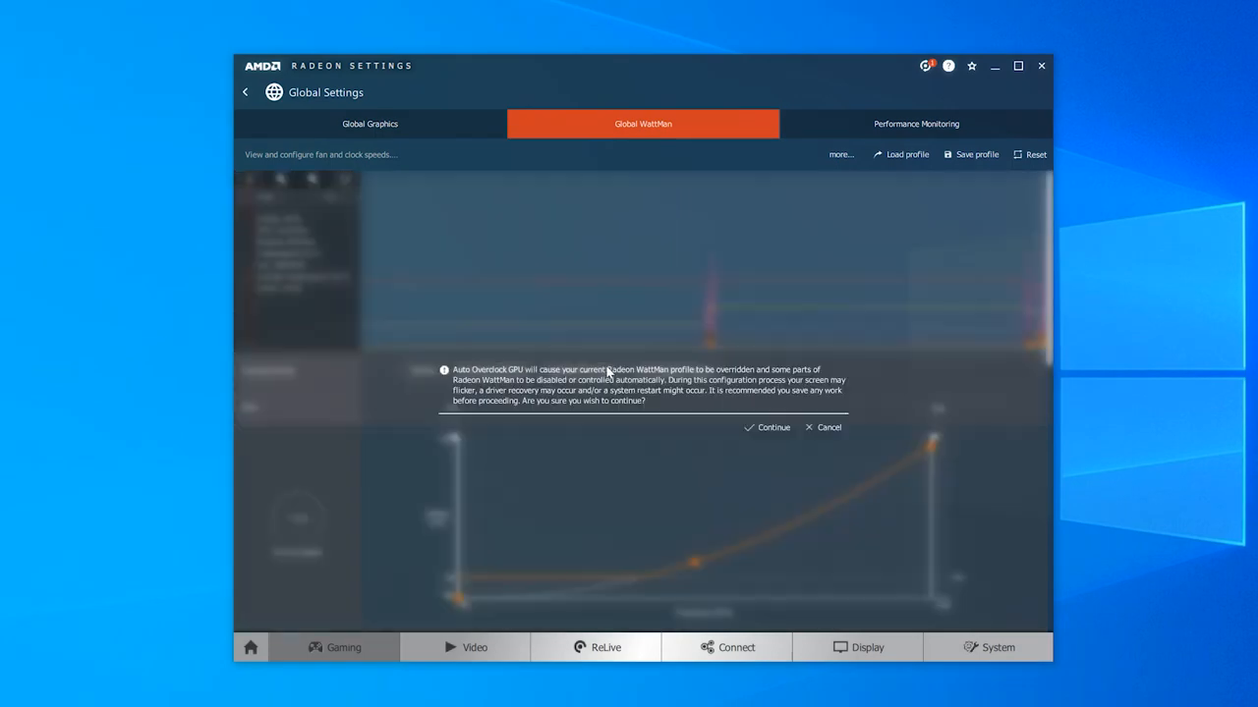
Run Auto Overclock GPU, accepting the warning and confirming the 800–2130 MHz result
{"action": "left_click", "coordinate": [767, 426]}
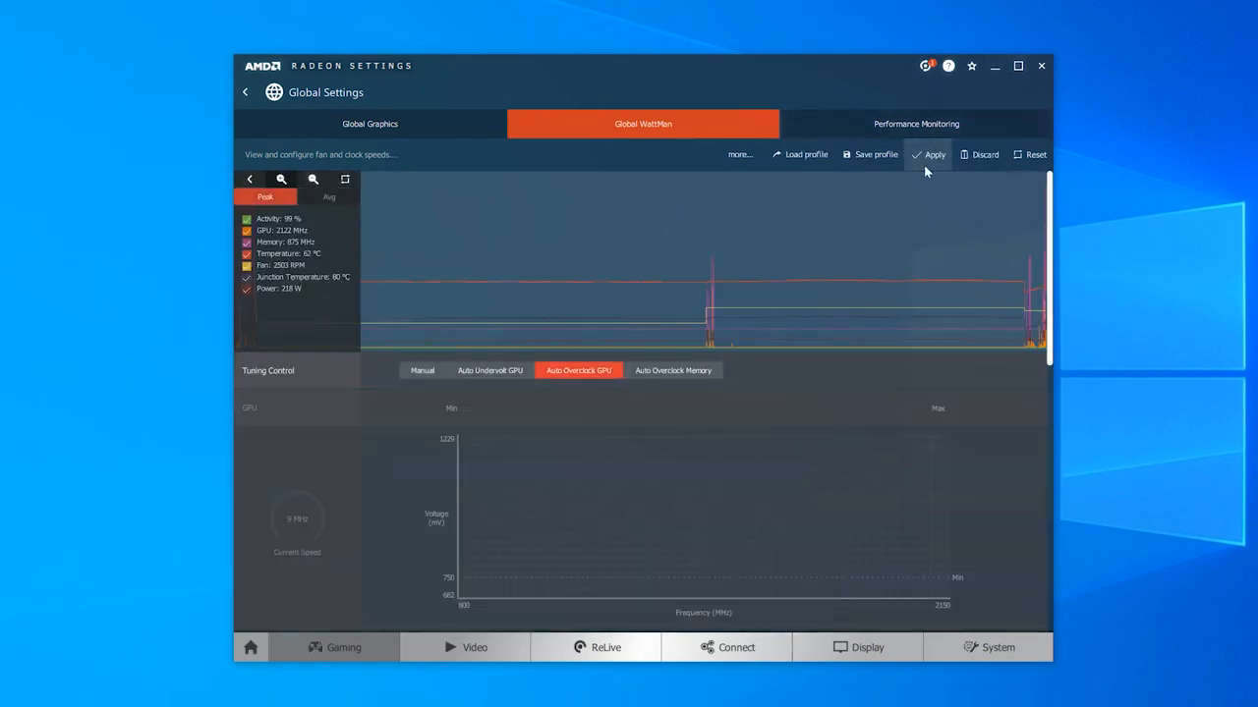
{"action": "left_click", "coordinate": [936, 153]}
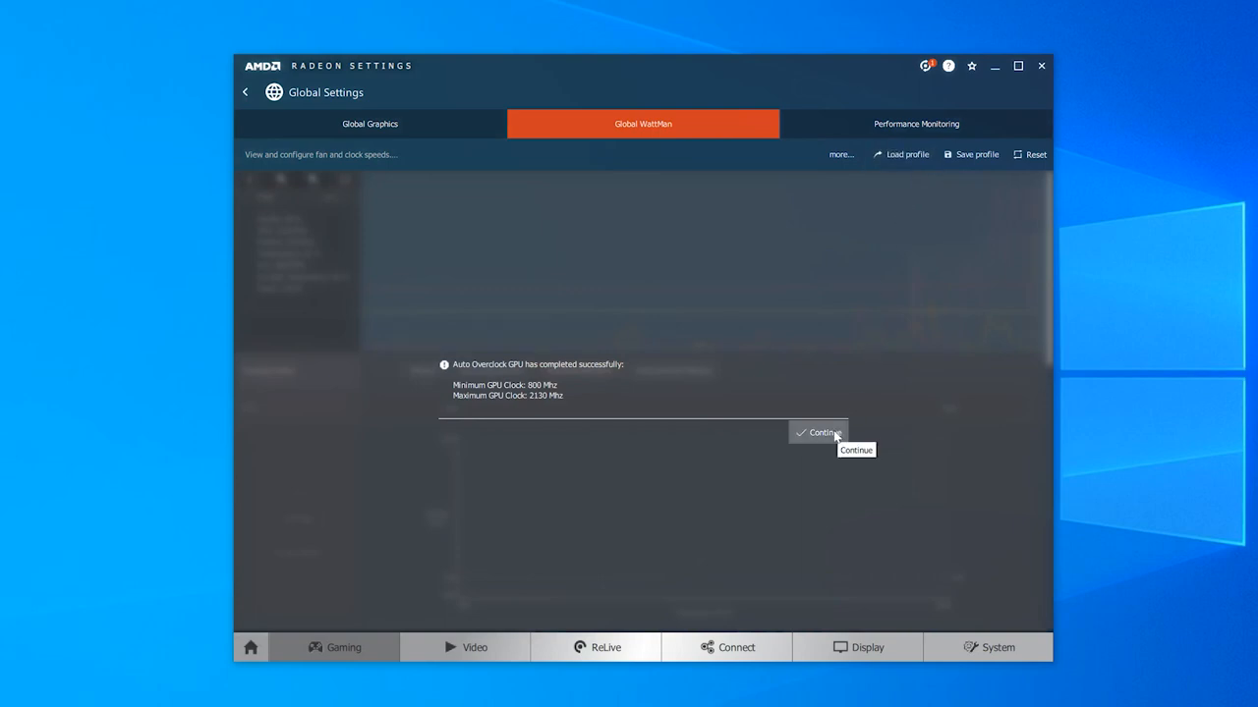
{"action": "left_click", "coordinate": [820, 432]}
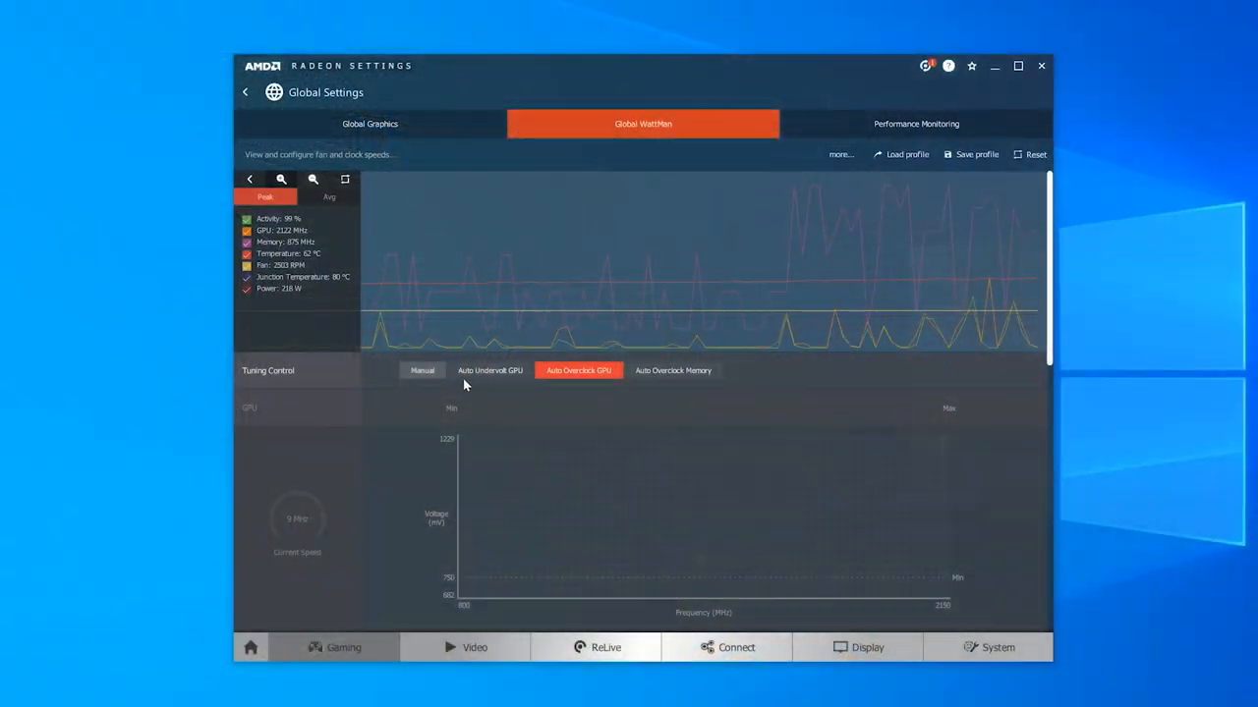
Switch GPU tuning to Manual and review the frequency/voltage, fan and memory curves
{"action": "left_click", "coordinate": [421, 369]}
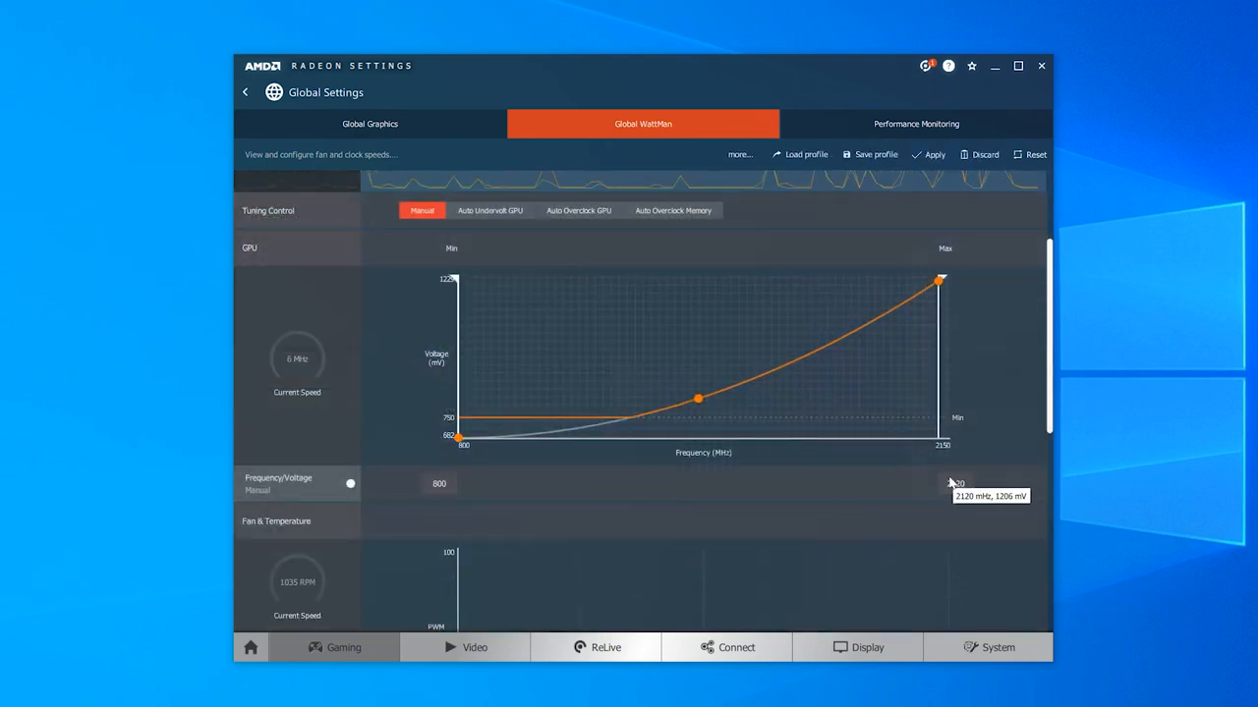
{"action": "scroll", "scroll_direction": "down", "scroll_amount": 3}
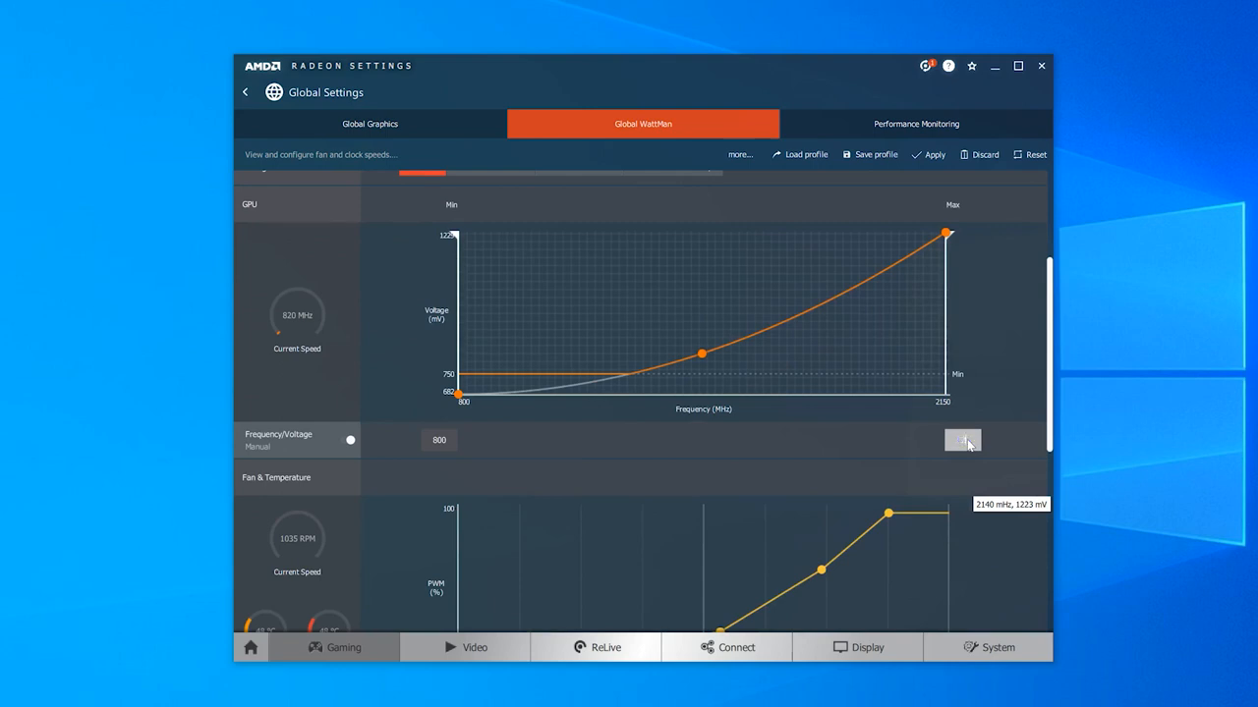
{"action": "scroll", "scroll_direction": "down", "scroll_amount": 3}
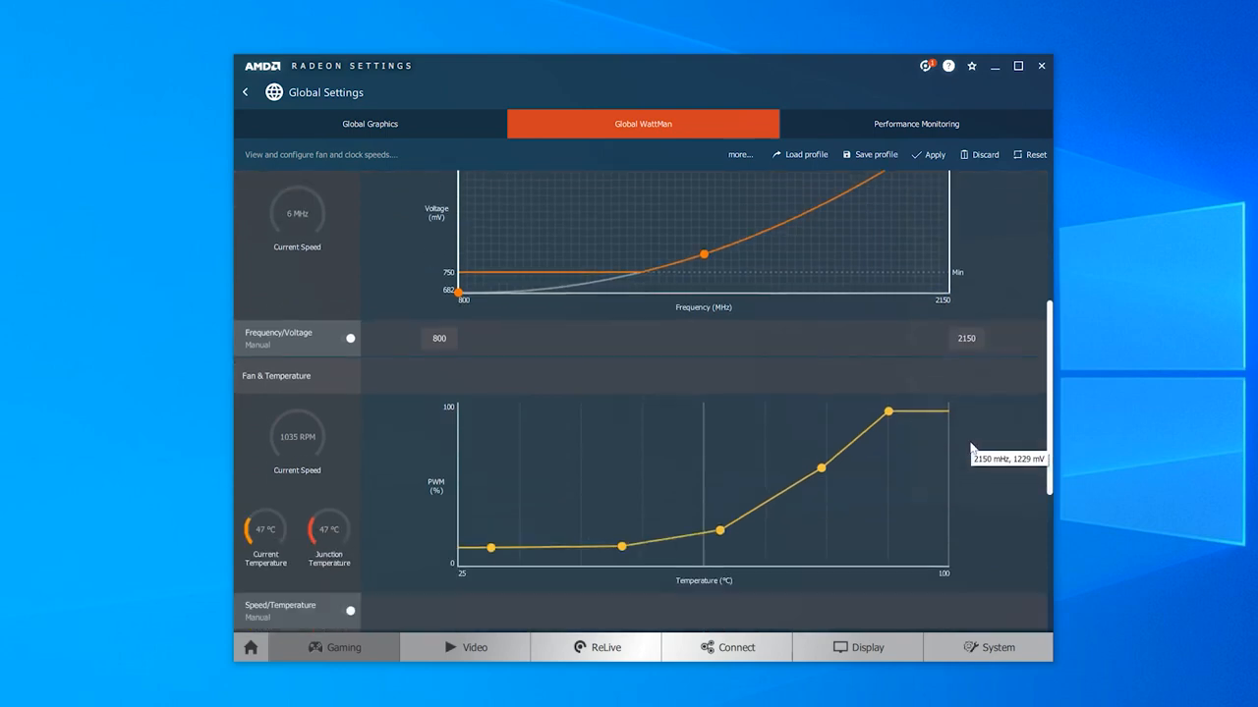
{"action": "scroll", "scroll_direction": "down", "scroll_amount": 3}
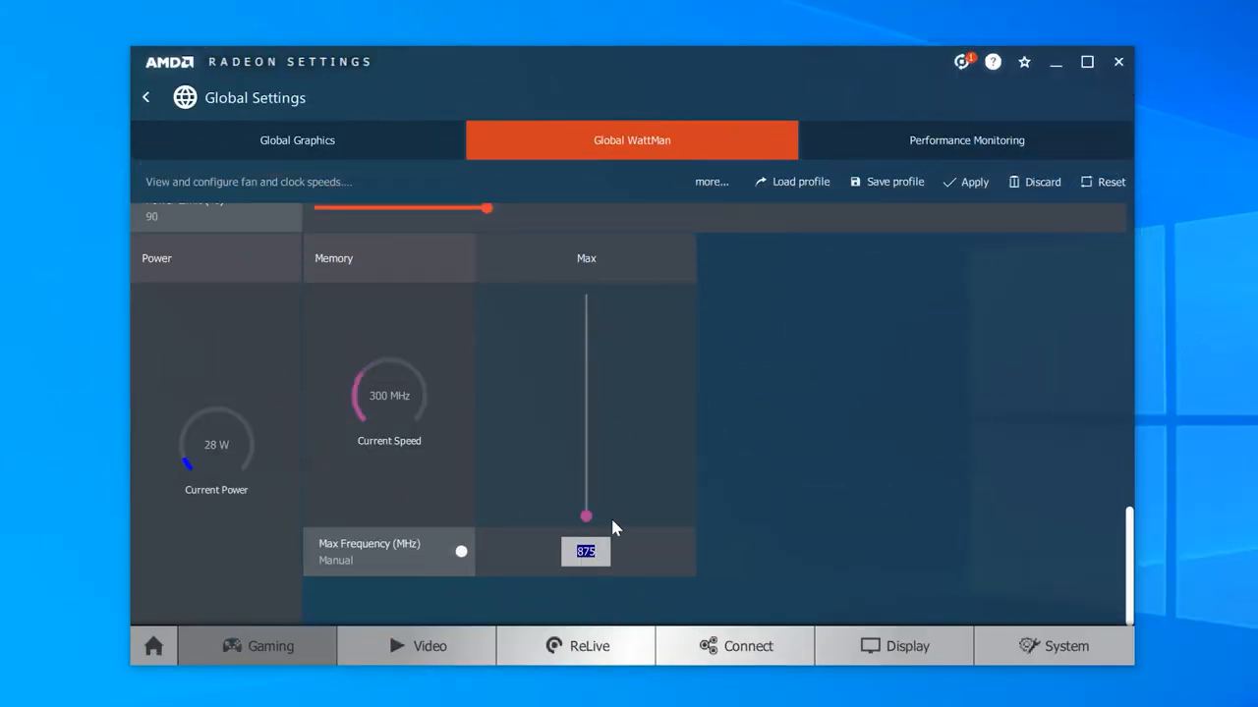
Adjust the memory max frequency and raise the core clock cap to 2150 MHz
{"action": "left_click_drag", "start_coordinate": [585, 515], "coordinate": [585, 383]}
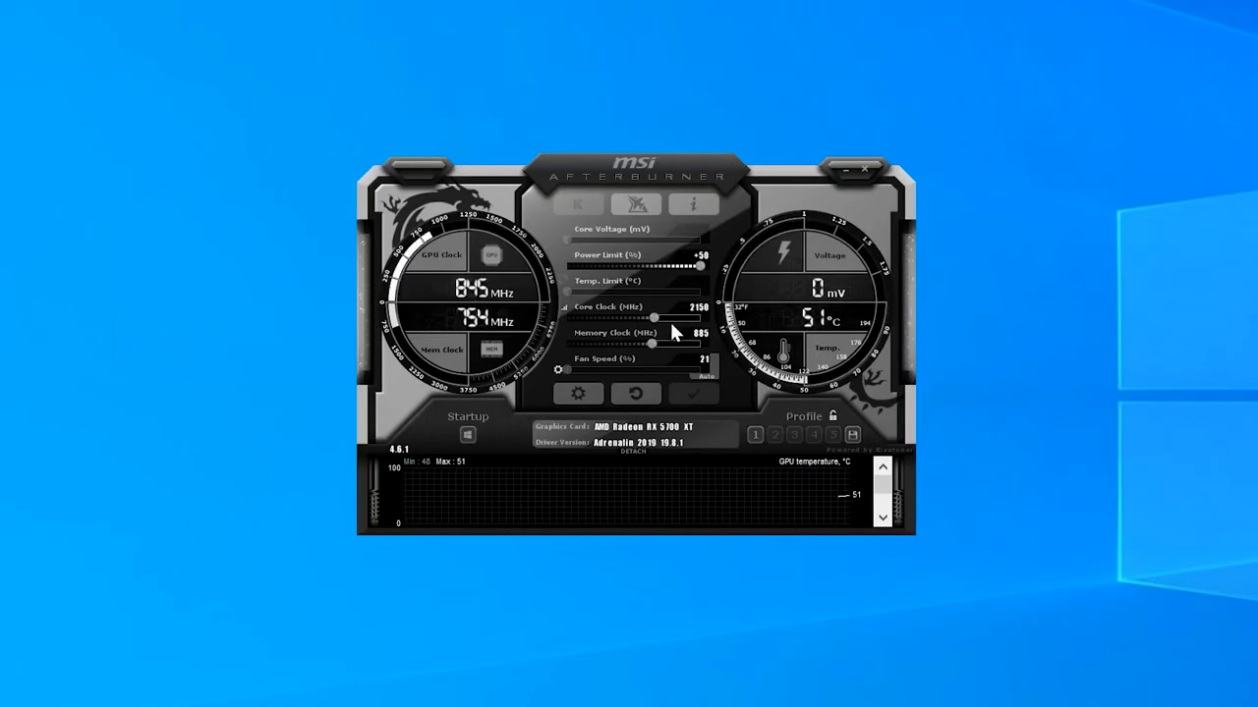
{"action": "left_click_drag", "start_coordinate": [656, 315], "coordinate": [680, 315]}
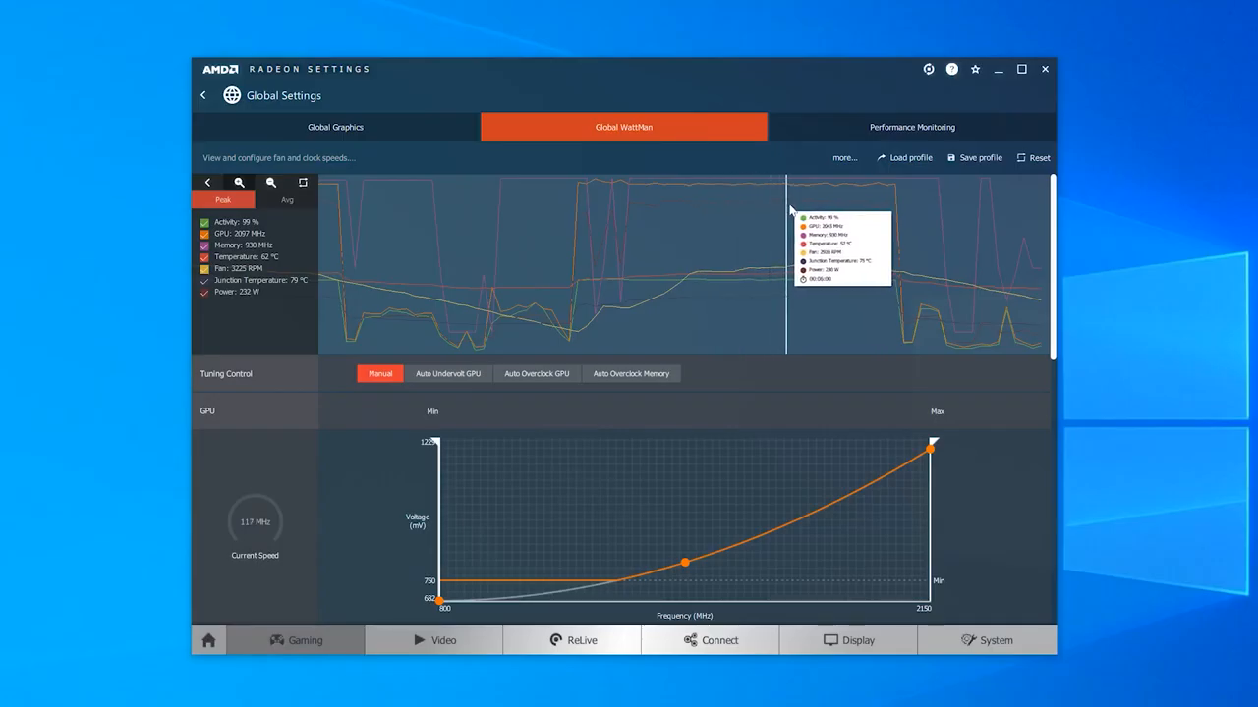
{"action": "scroll", "scroll_direction": "down", "scroll_amount": 3}
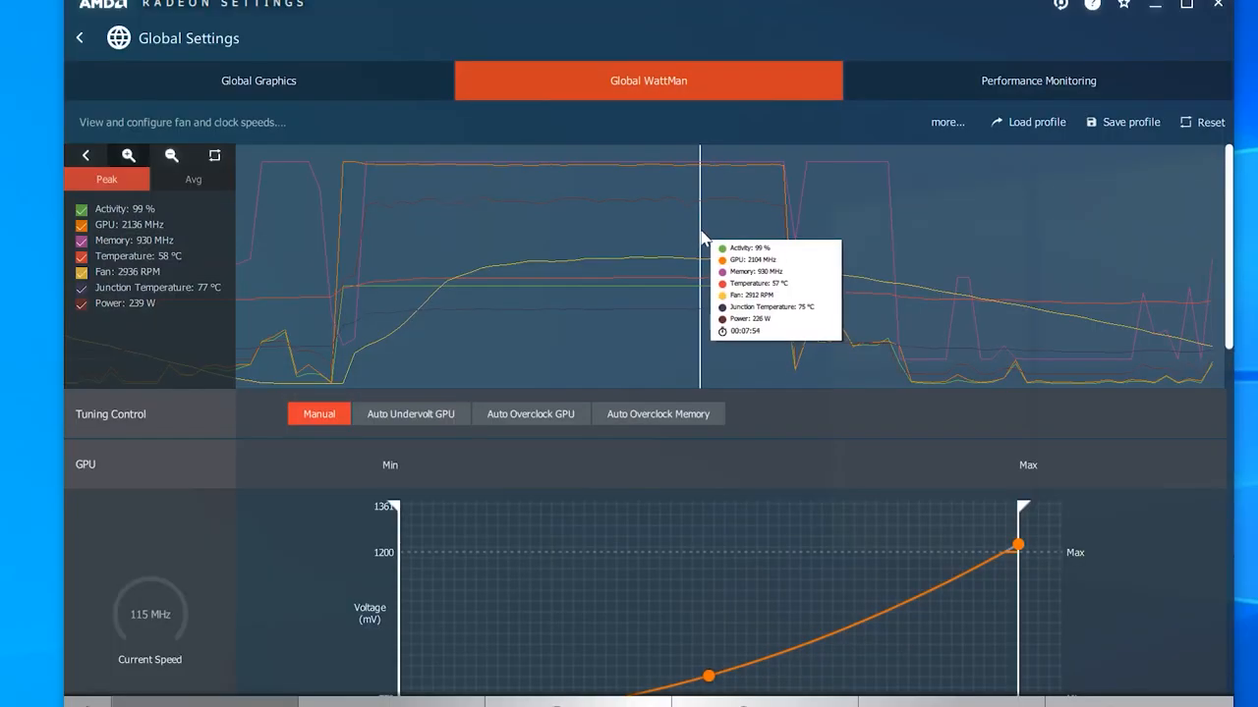
{"action": "mouse_move", "coordinate": [609, 236]}
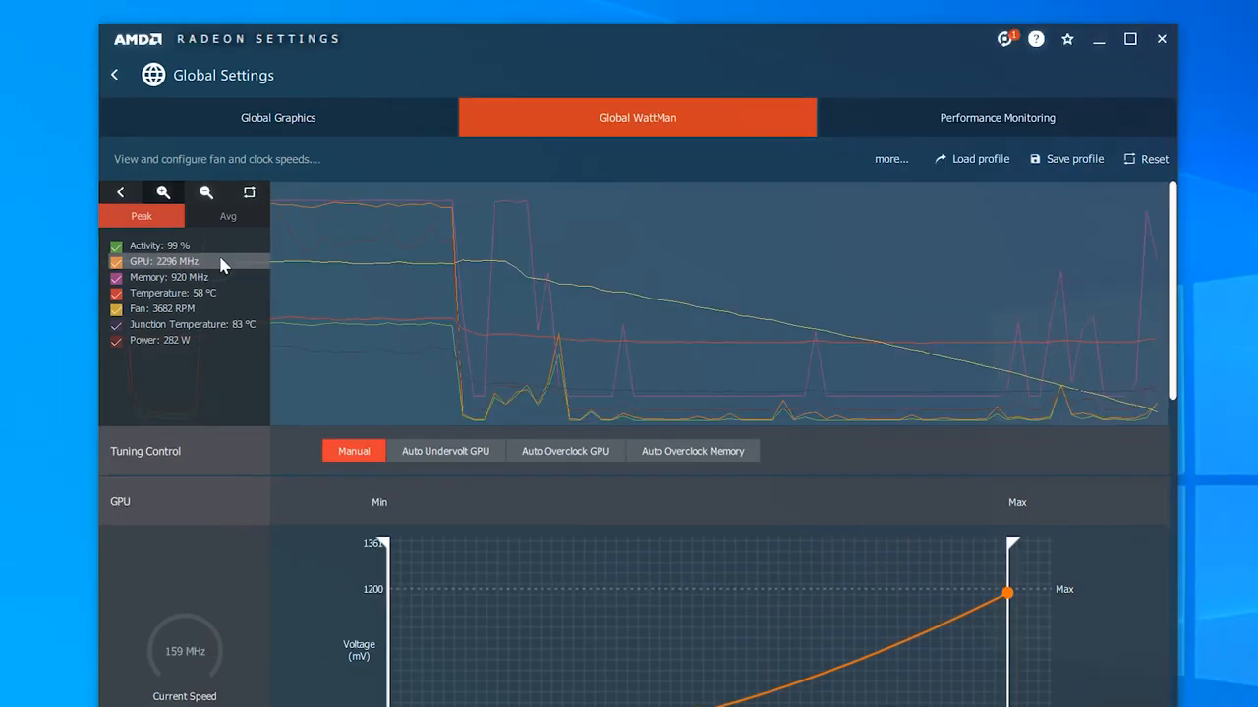
Hide Activity and the other metrics so the graph plots only the GPU clock trace
{"action": "left_click", "coordinate": [116, 292]}
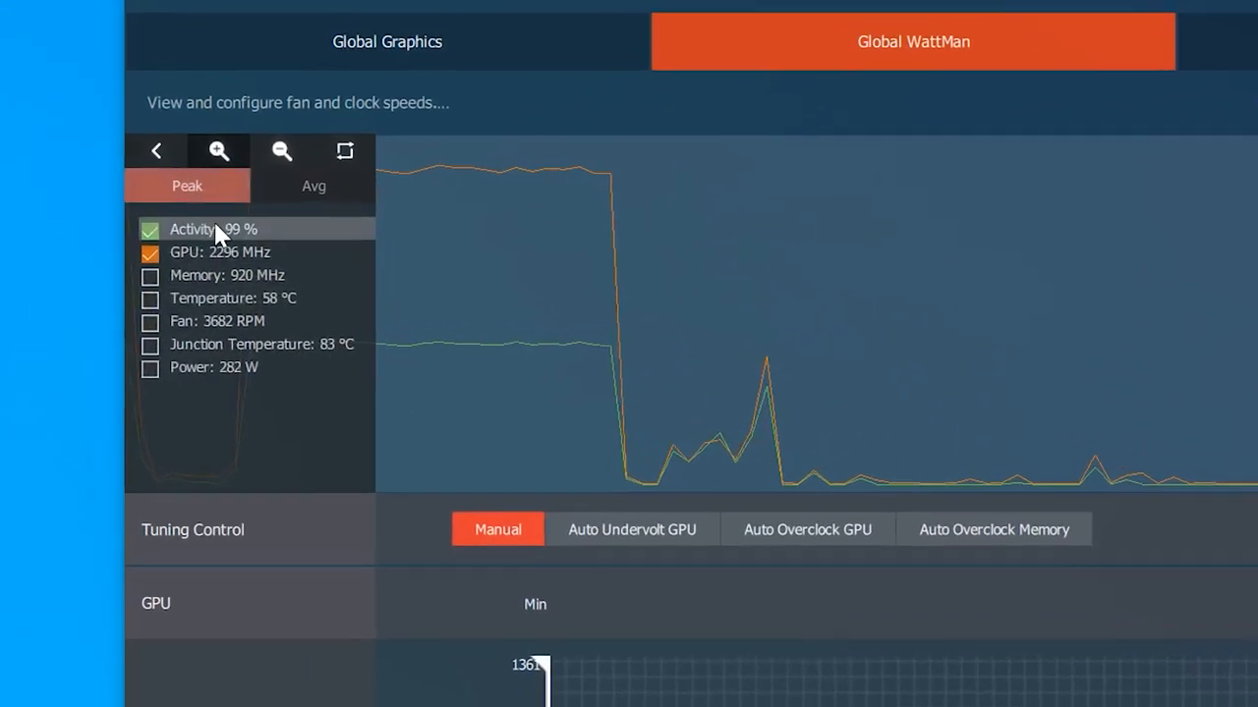
{"action": "left_click", "coordinate": [149, 228]}
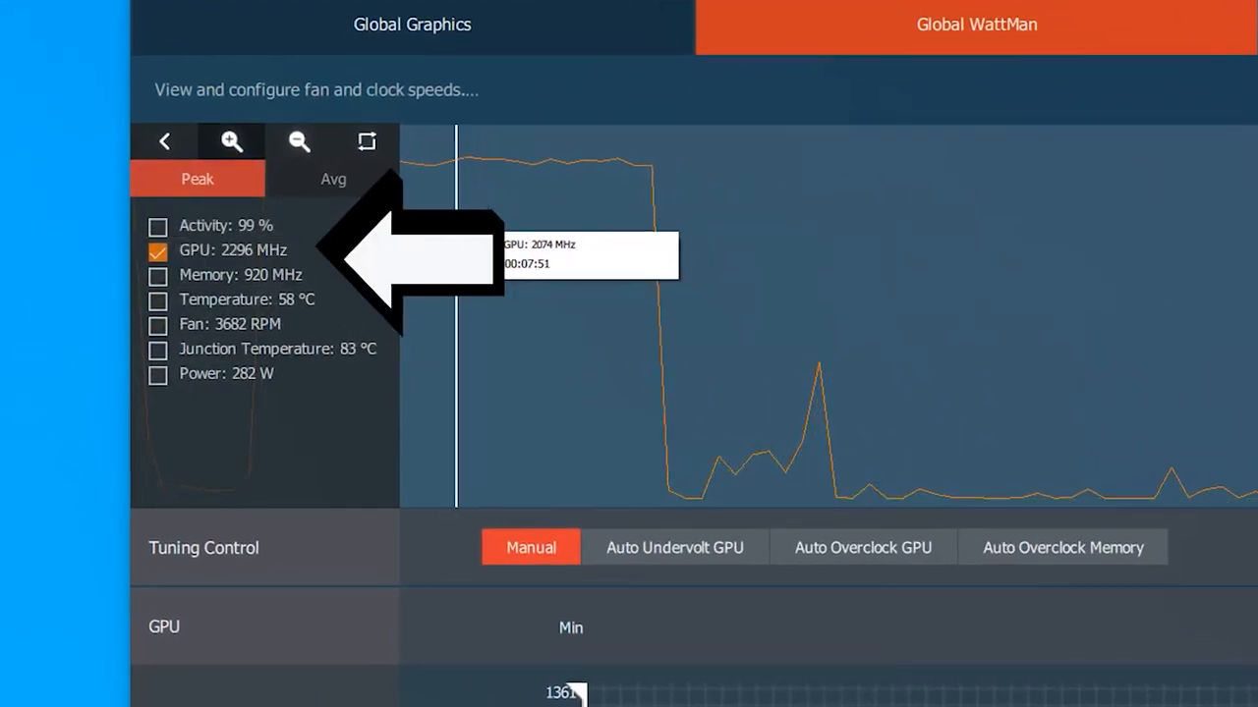
{"action": "mouse_move", "coordinate": [613, 216]}
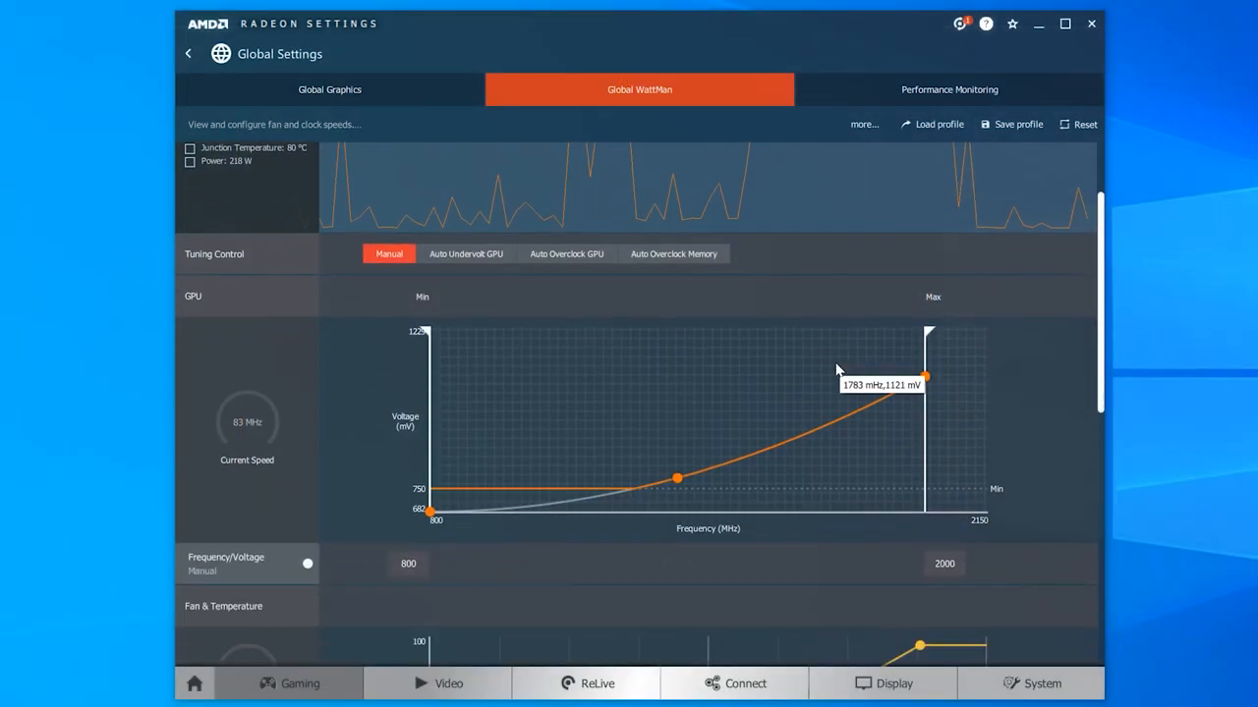
{"action": "mouse_move", "coordinate": [967, 581]}
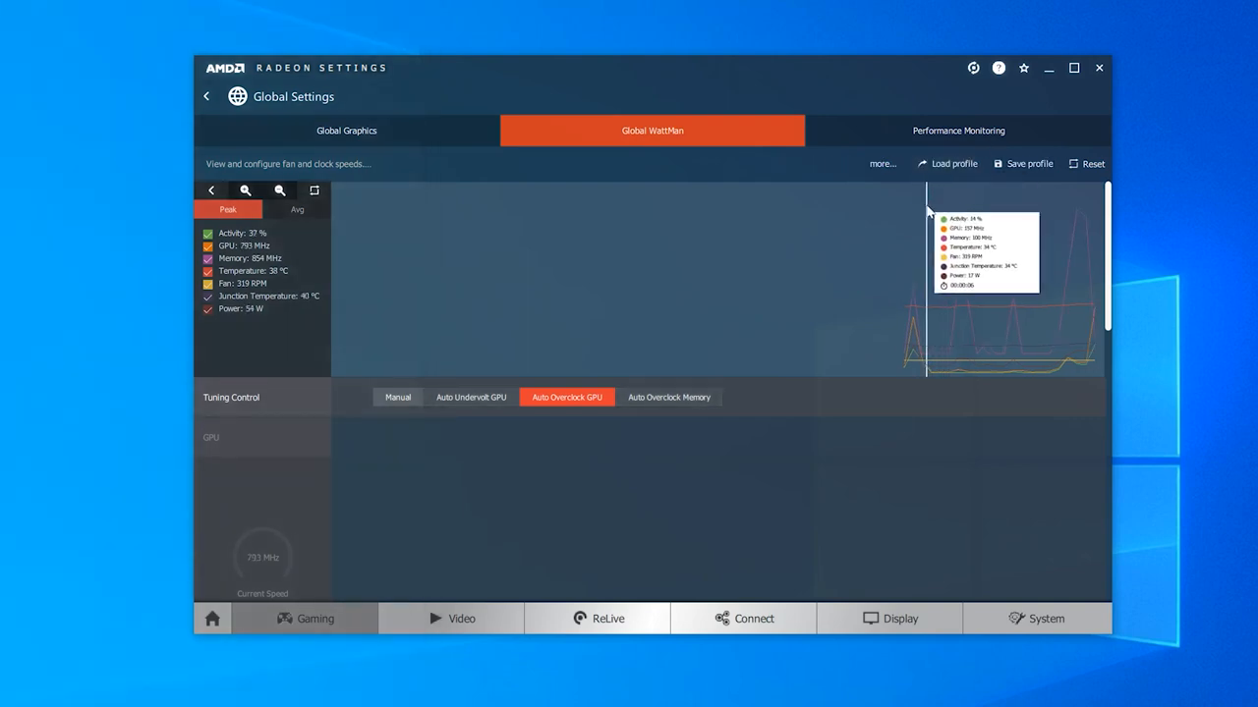
{"action": "mouse_move", "coordinate": [342, 463]}
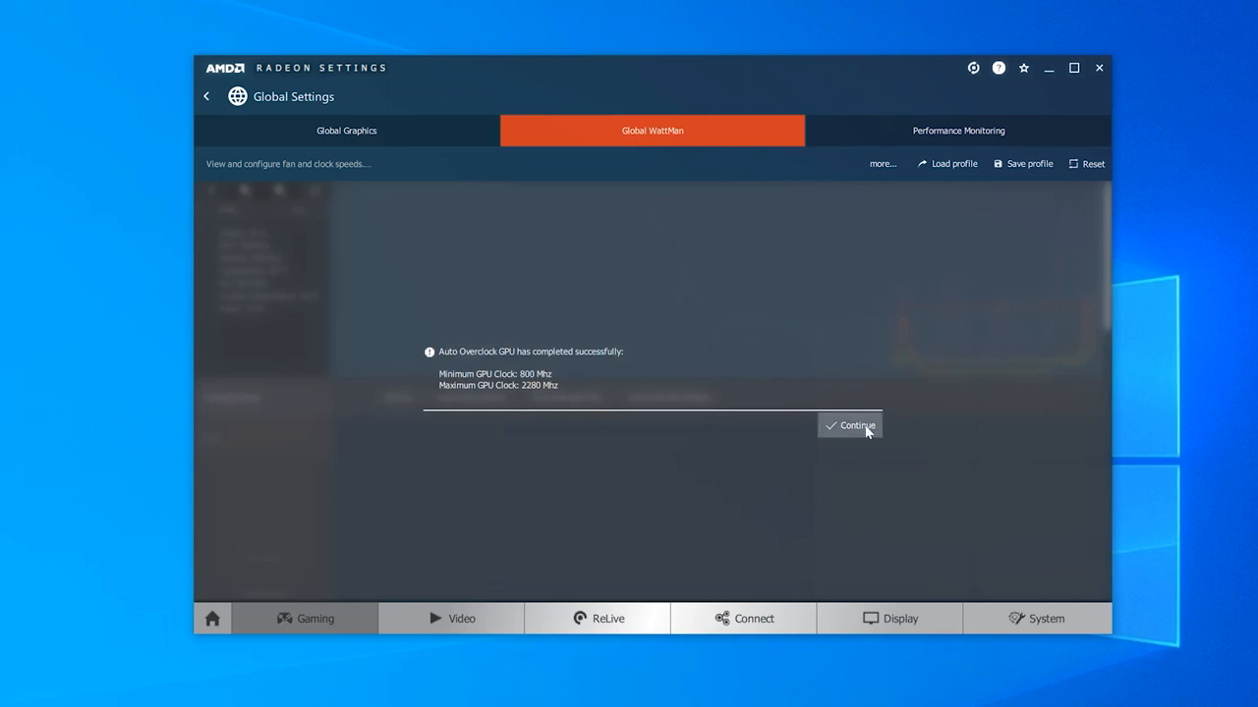
{"action": "mouse_move", "coordinate": [866, 428]}
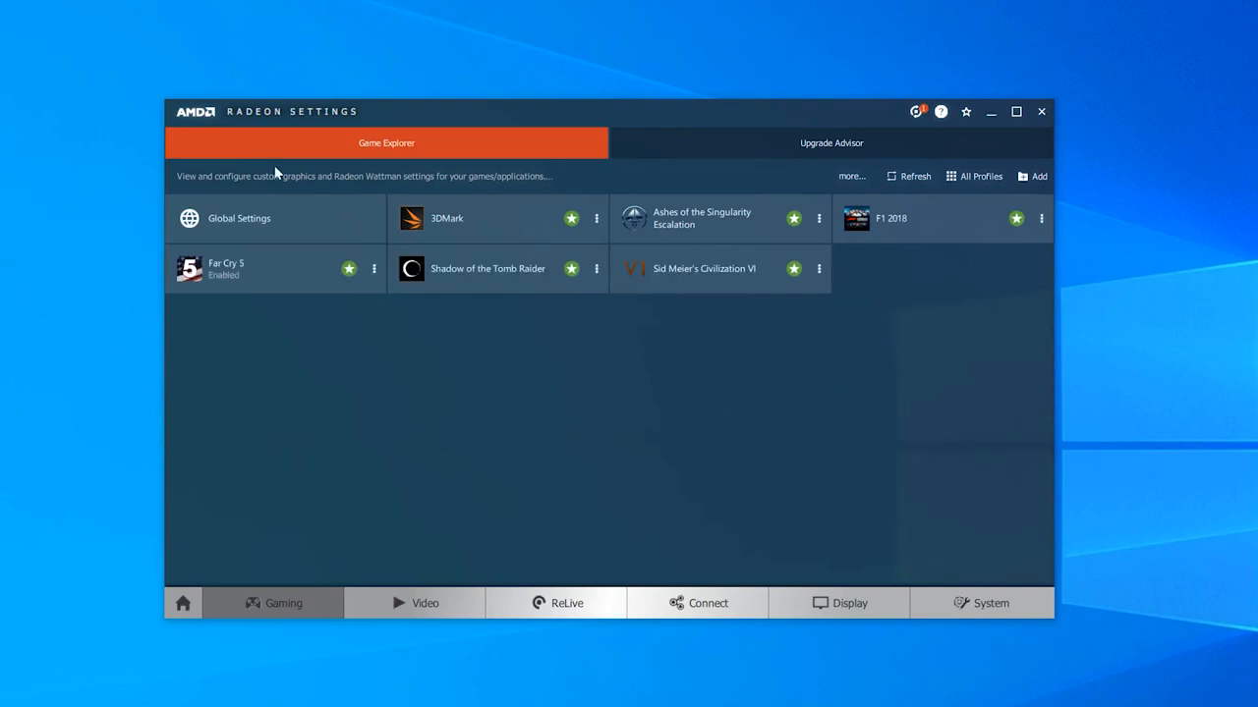
Return to Global WattMan and view the manual GPU curve spanning 800 to 2100 MHz
{"action": "left_click", "coordinate": [240, 218]}
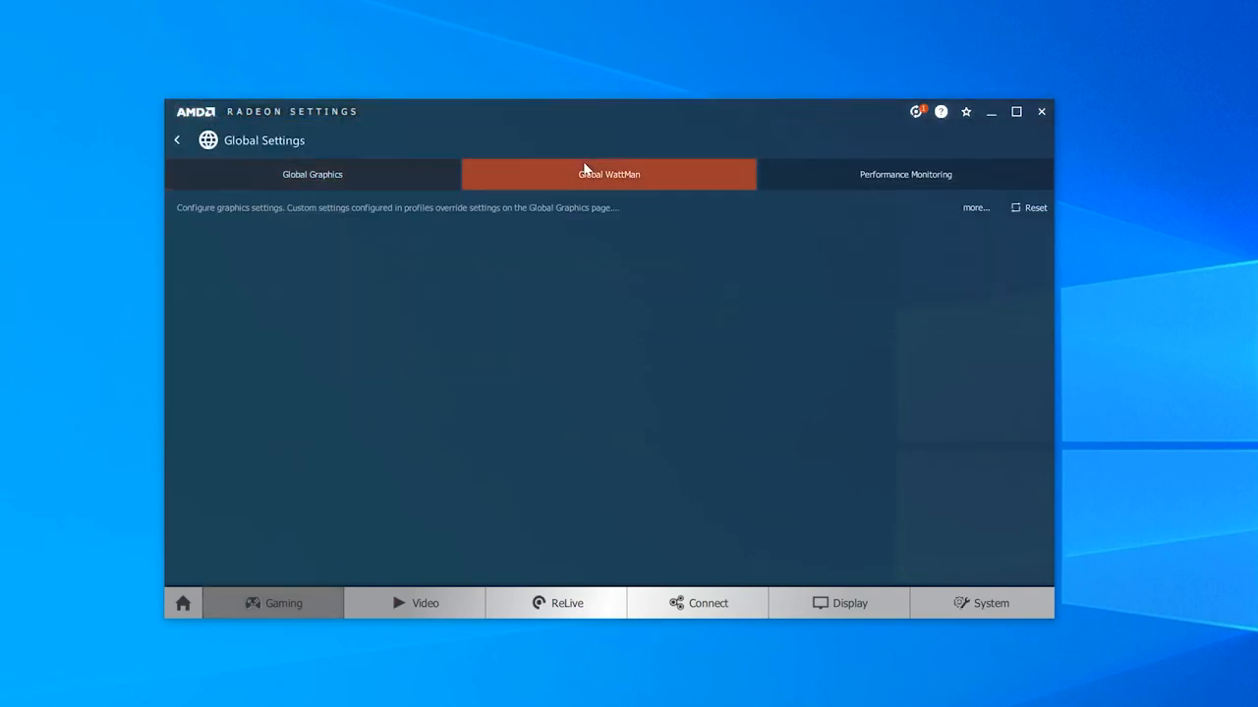
{"action": "left_click", "coordinate": [609, 172]}
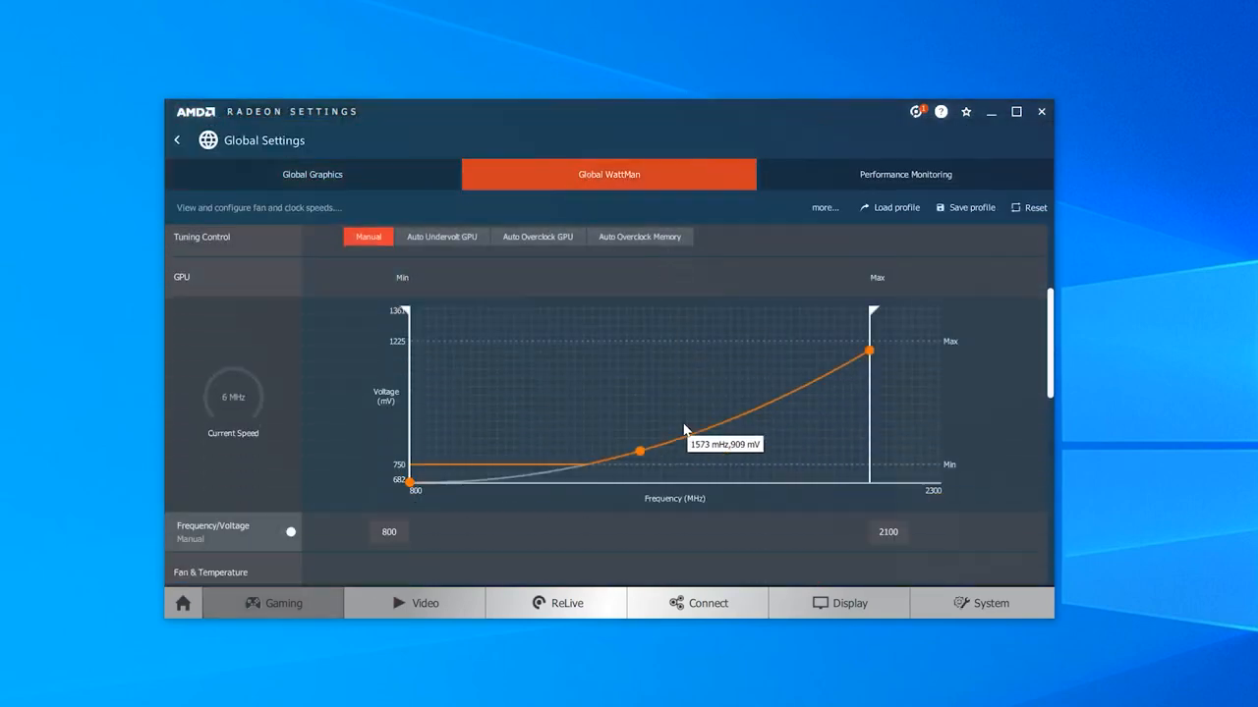
{"action": "scroll", "scroll_direction": "down", "scroll_amount": 3}
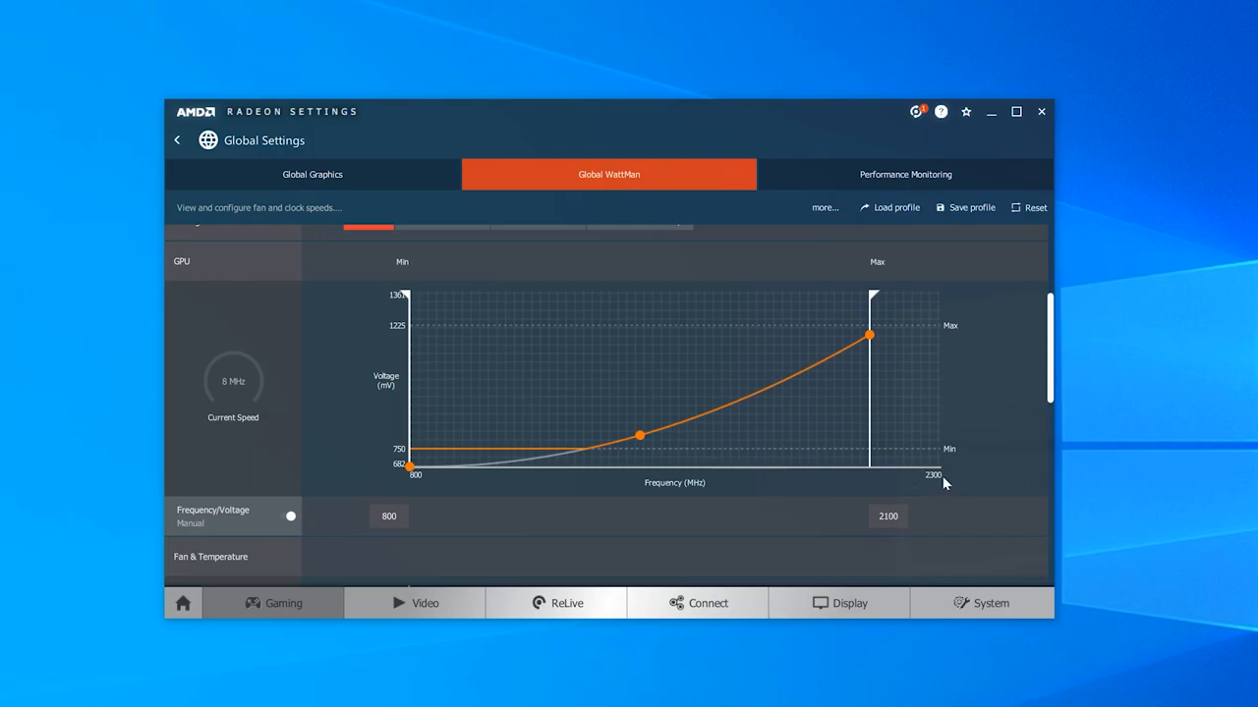